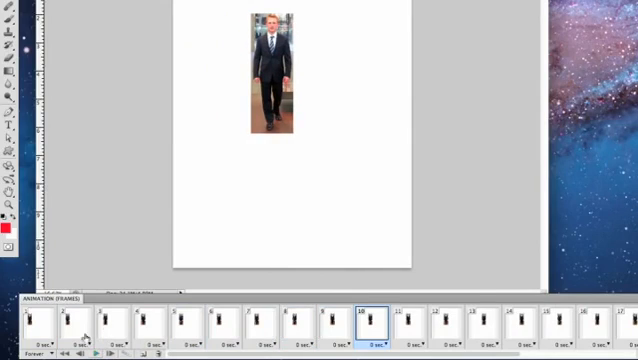
- Open Render Video for the walking-man animation, targeting QuickTime movie Untitled-1.mov
{"action": "left_click", "coordinate": [30, 320]}
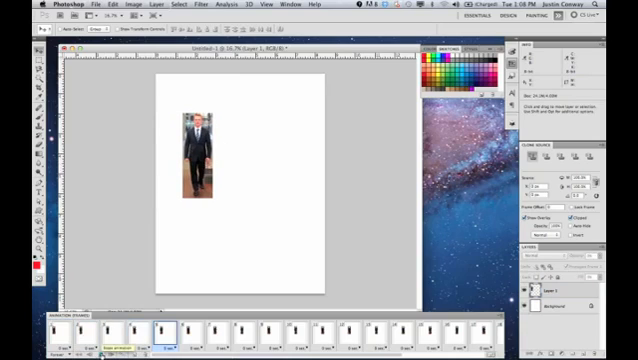
{"action": "left_click", "coordinate": [265, 330]}
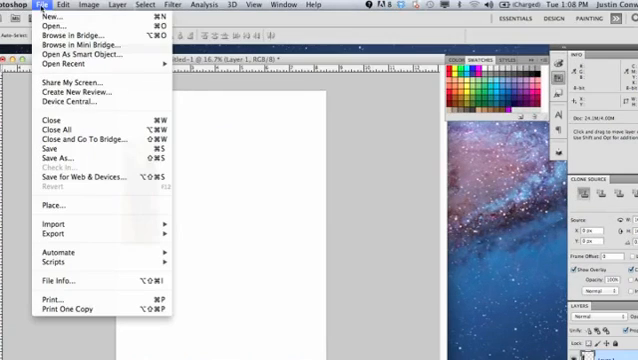
{"action": "mouse_move", "coordinate": [52, 231]}
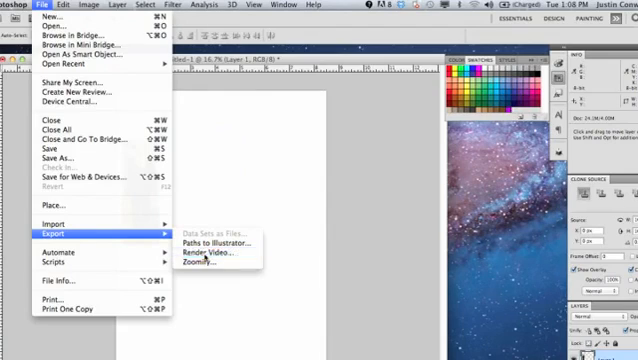
{"action": "left_click", "coordinate": [215, 250]}
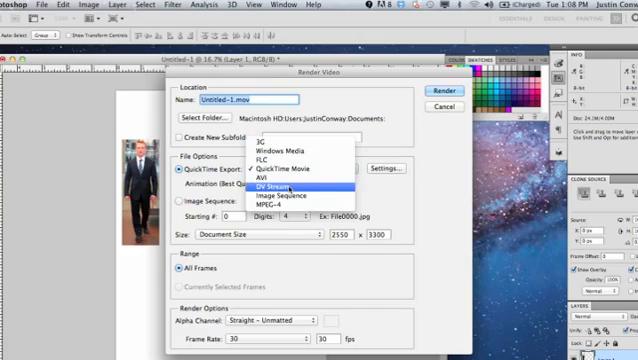
{"action": "left_click", "coordinate": [300, 166]}
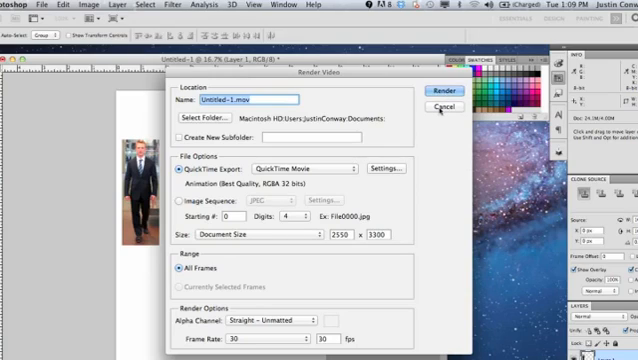
- Cancel the video render and open Save for Web & Devices, accepting the size warning
{"action": "left_click", "coordinate": [441, 107]}
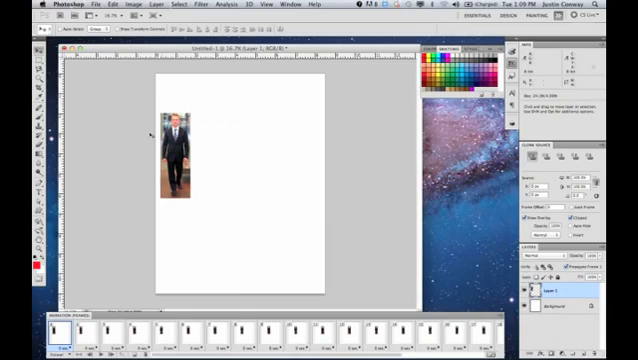
{"action": "left_click", "coordinate": [98, 5]}
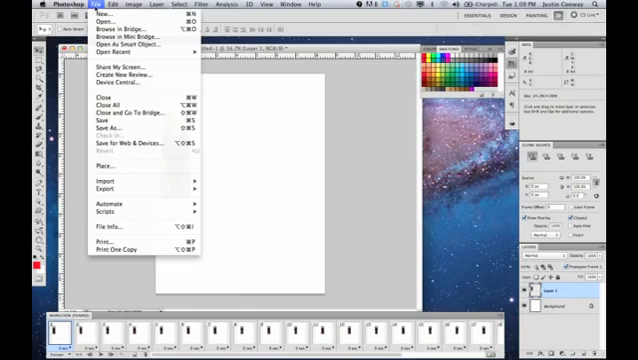
{"action": "mouse_move", "coordinate": [130, 147]}
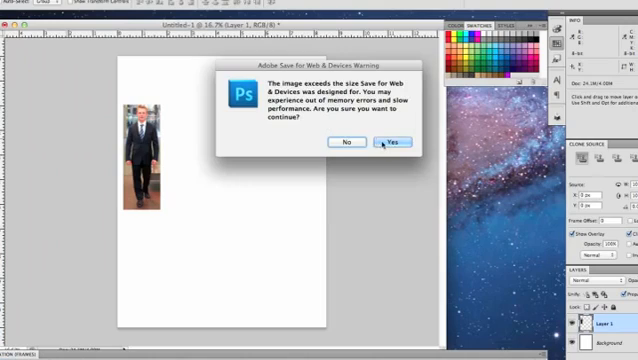
{"action": "left_click", "coordinate": [395, 141]}
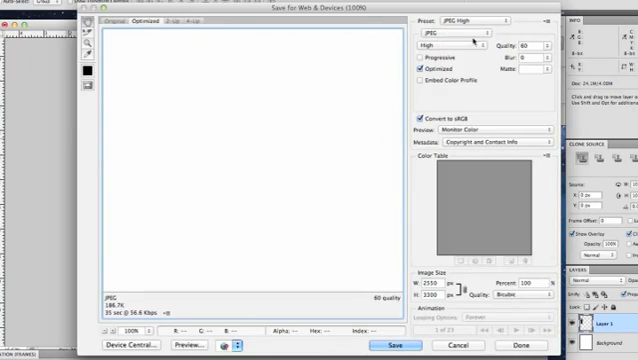
{"action": "mouse_move", "coordinate": [505, 20]}
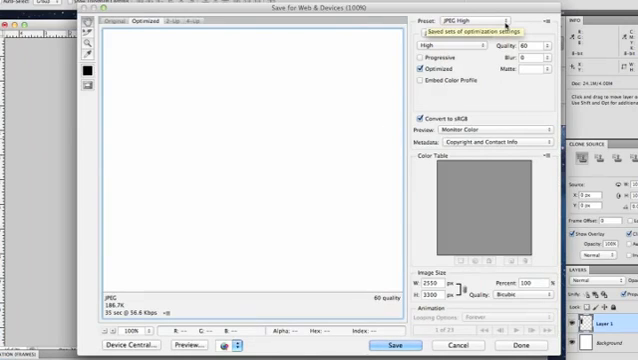